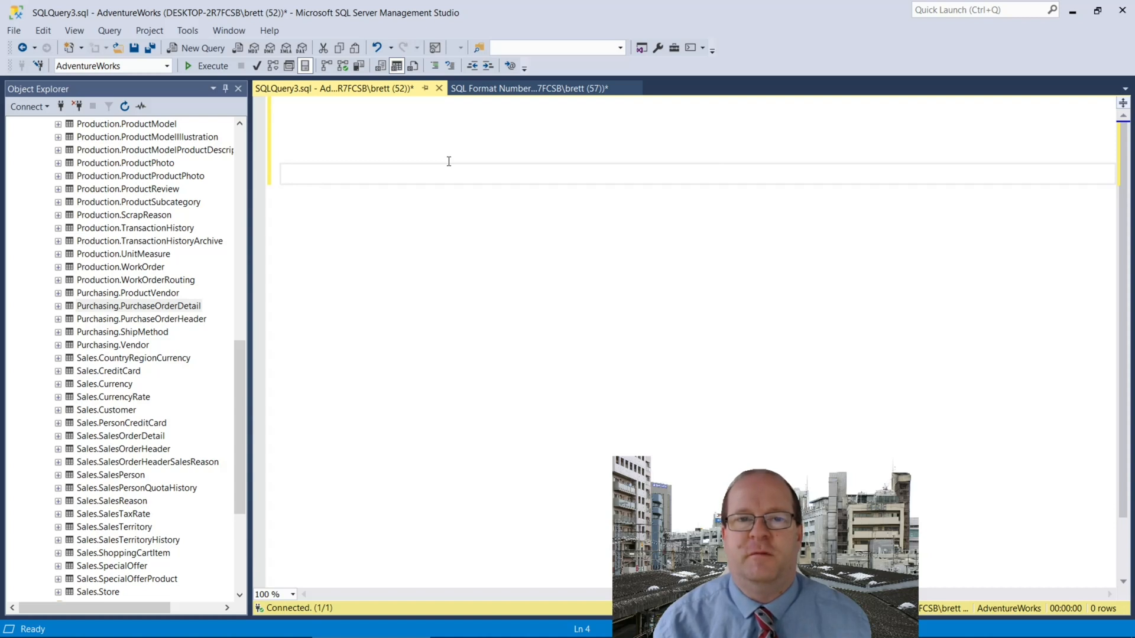
type("DECLARE @myNumber FLOAT")
type("SET @myNumber = 12.4856757")
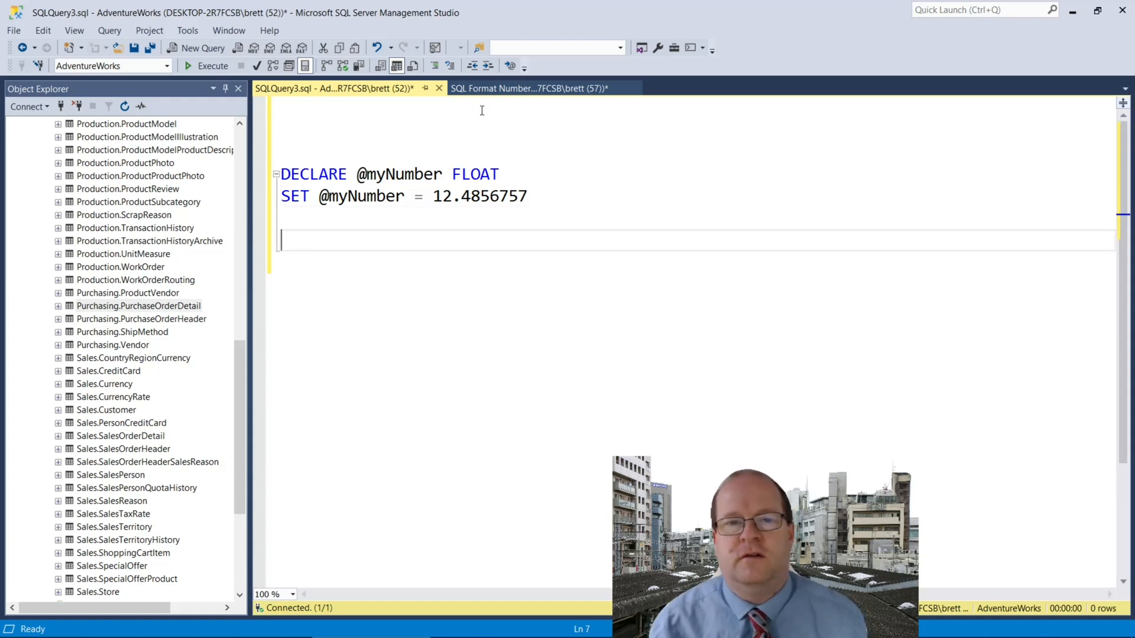
type("SELECT ROUND(@myNumber, 2)")
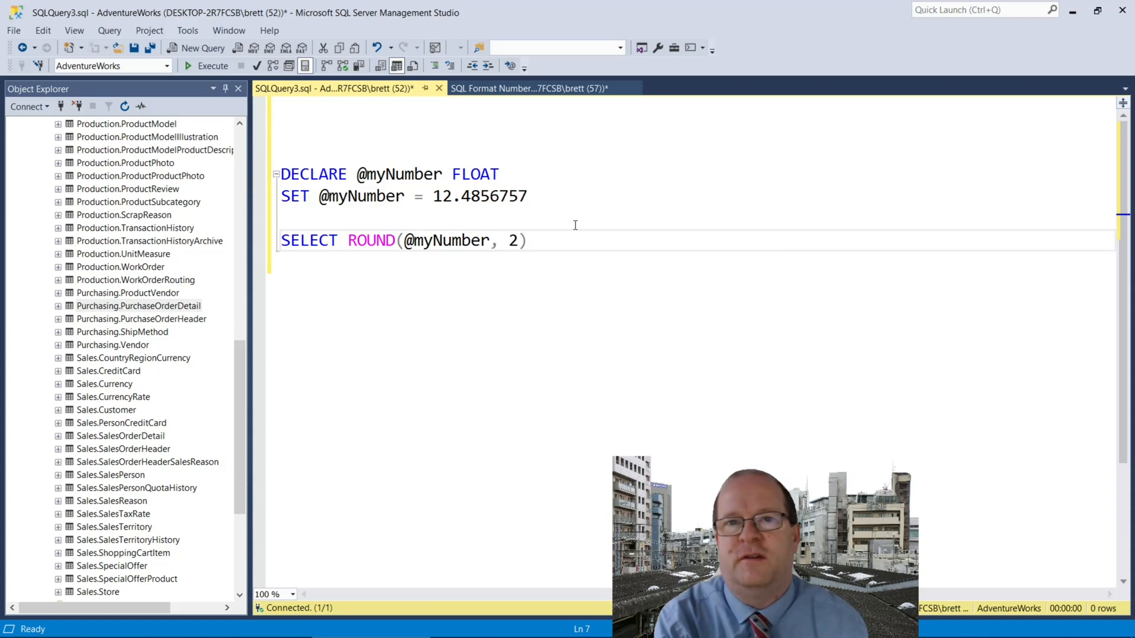
Run the rounding query at 2, 3, then 5 decimals, reaching 12.48568.
left_click(210, 65)
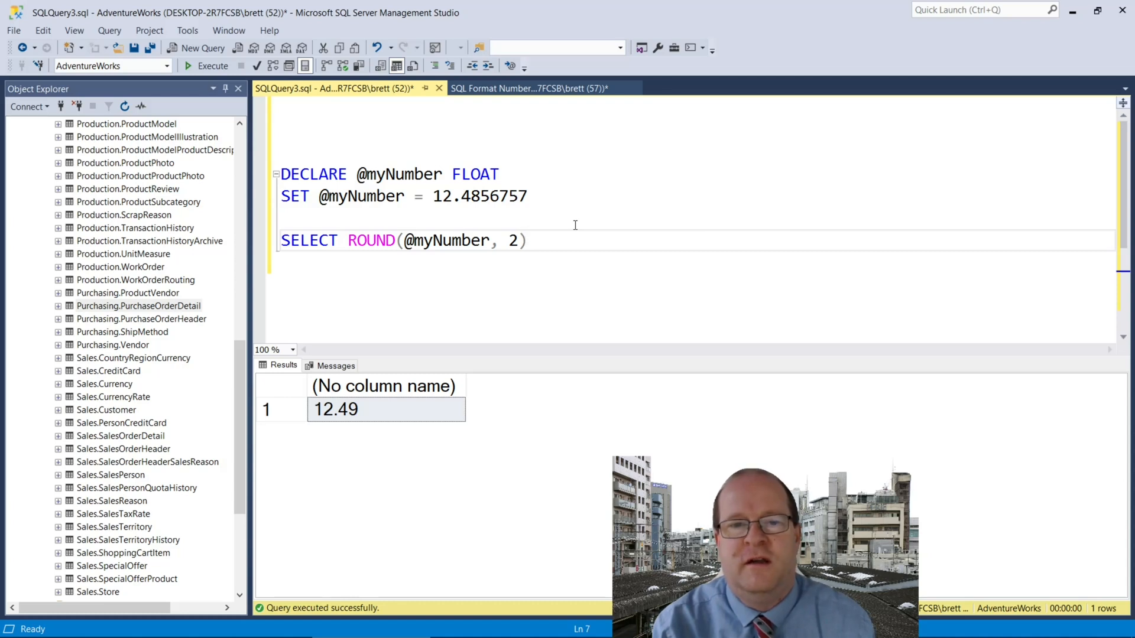
type("3")
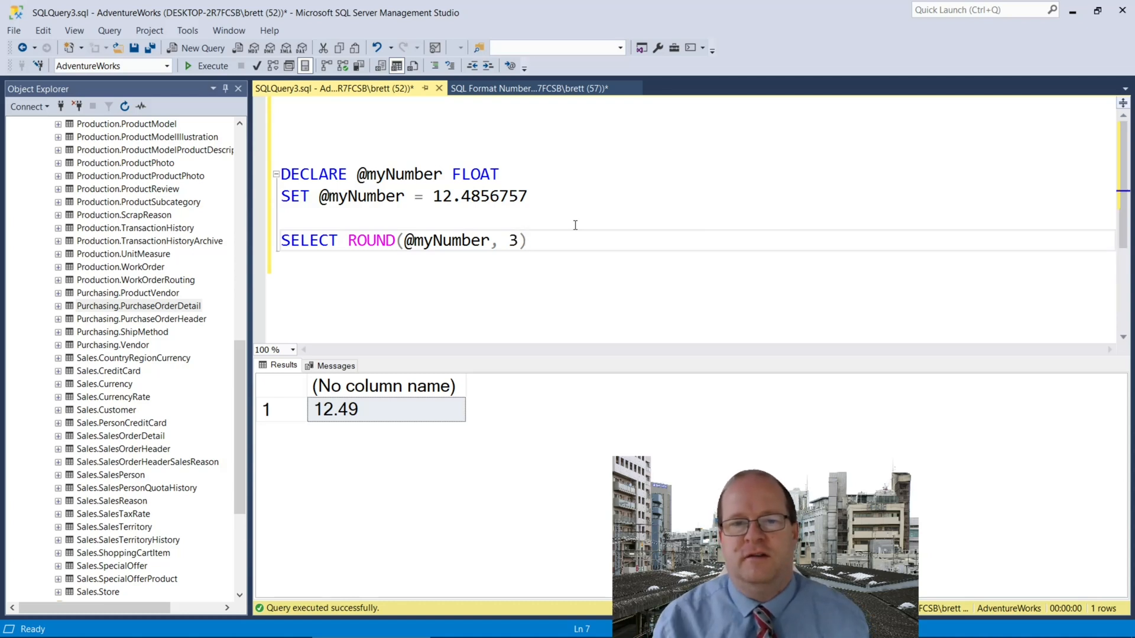
key("Backspace")
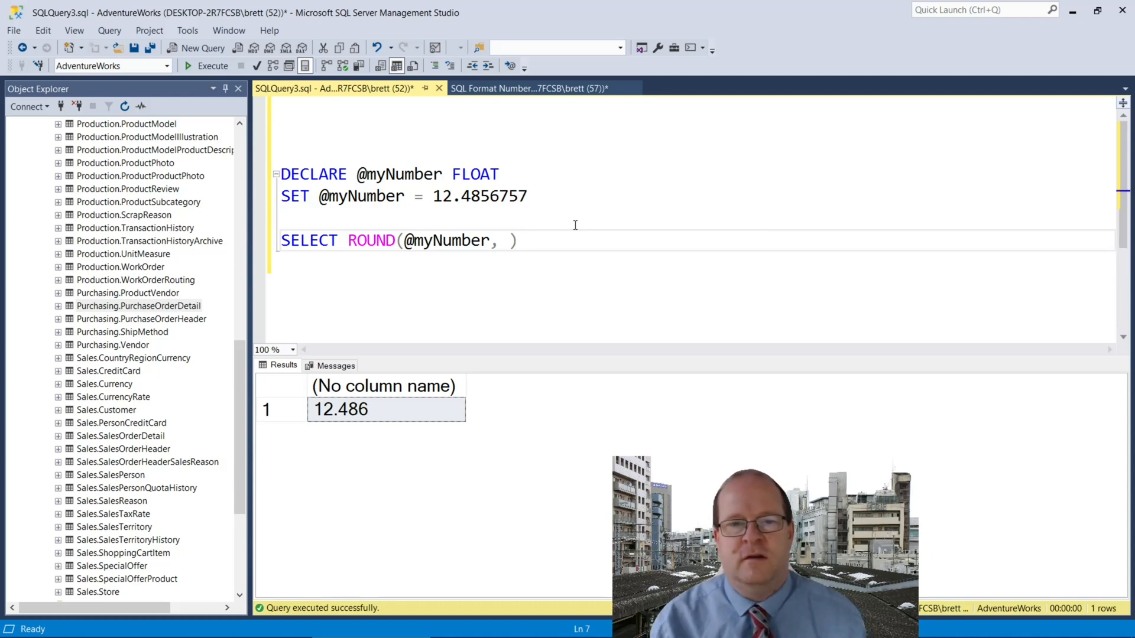
type("5")
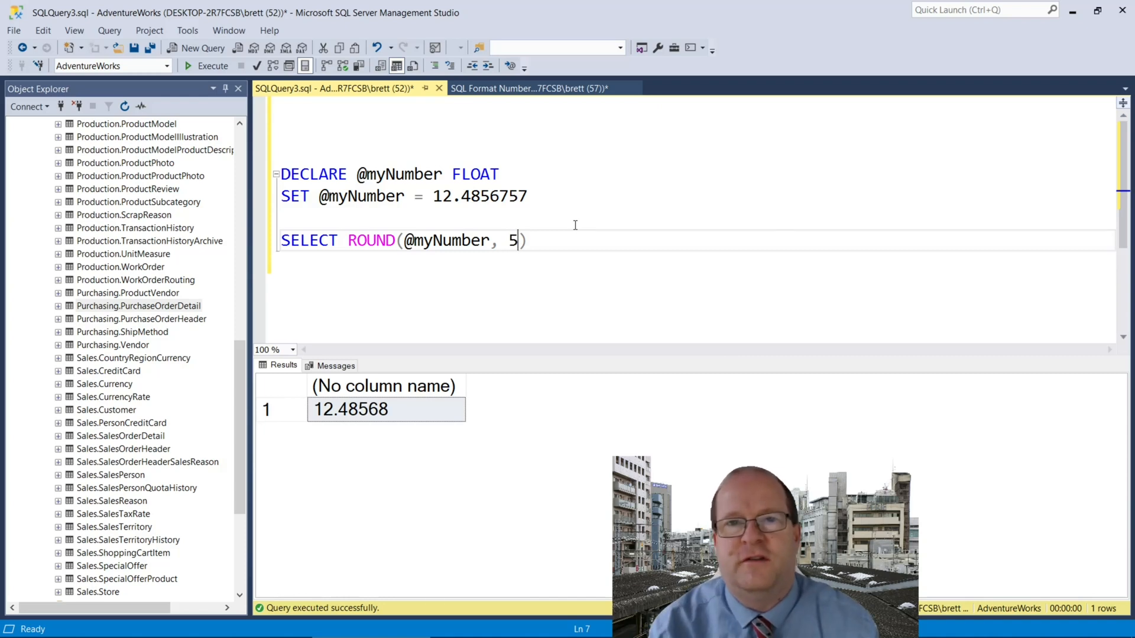
left_click(195, 47)
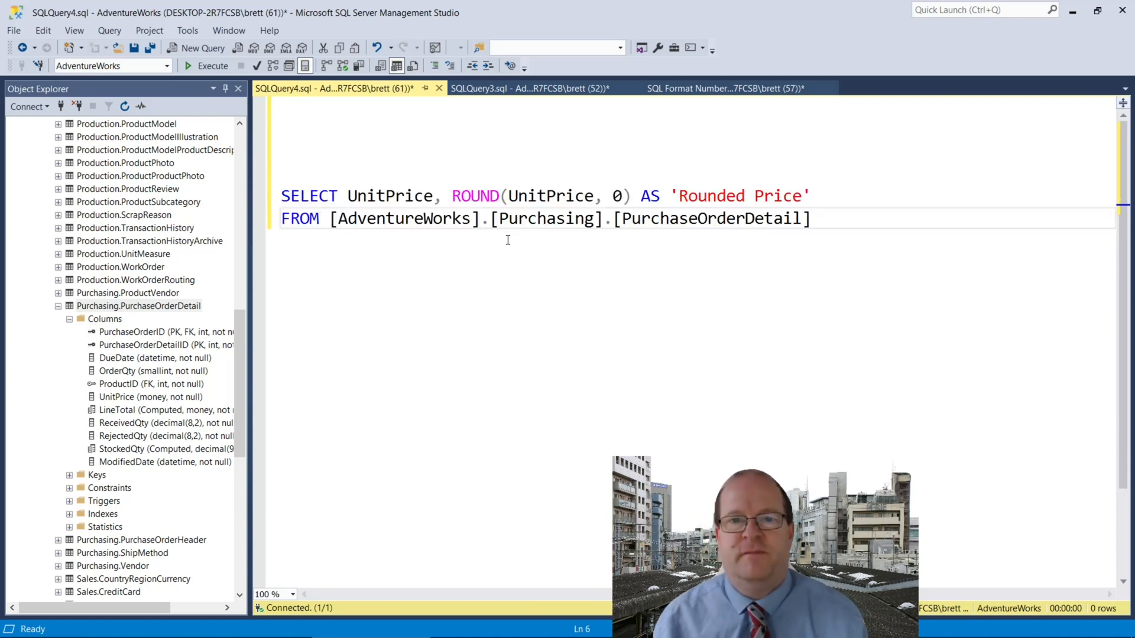
Write SELECT UnitPrice, ROUND(UnitPrice, 0) AS 'Rounded Price' FROM Purchasing.PurchaseOrderDetail.
double_click(475, 197)
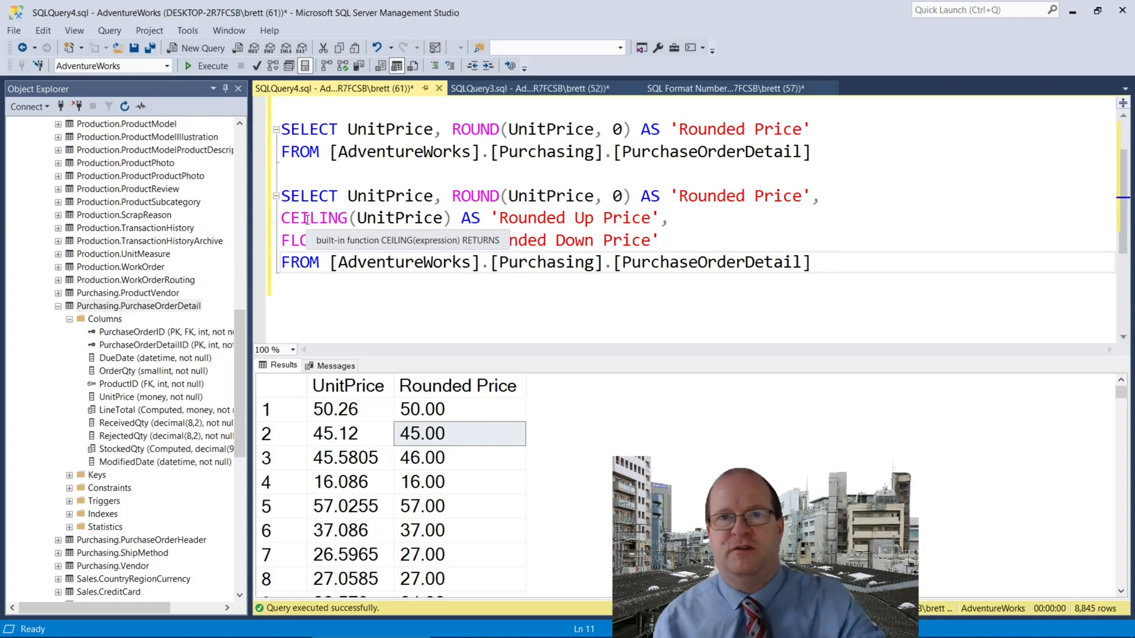
Run only the second query and compare Rounded Up and Rounded Down Price values.
left_click_drag(281, 218, 809, 262)
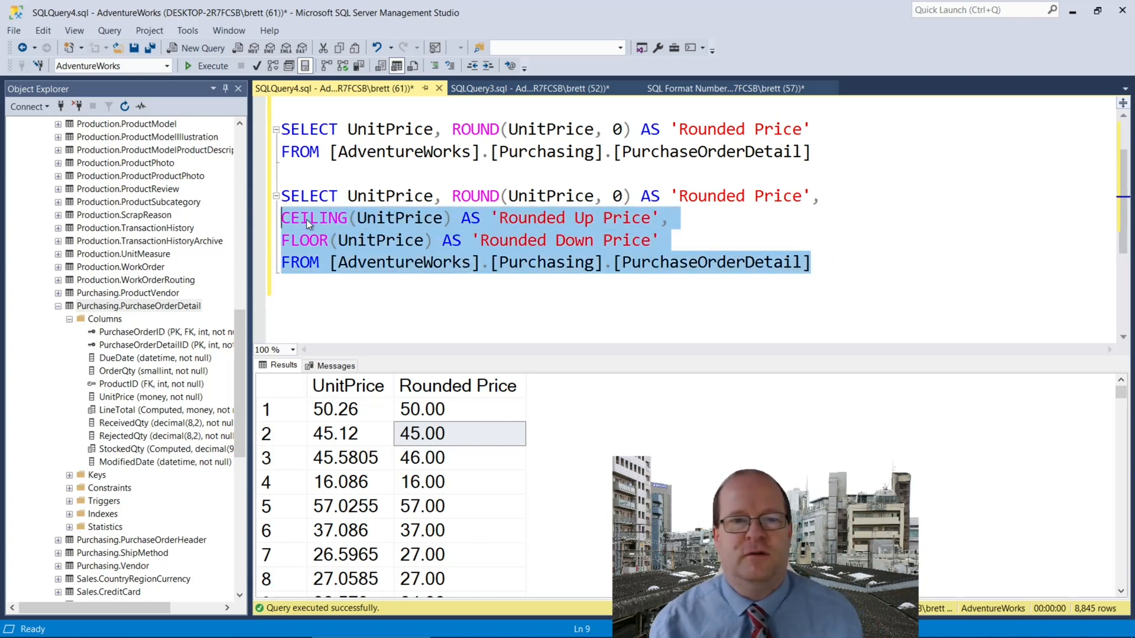
left_click(209, 65)
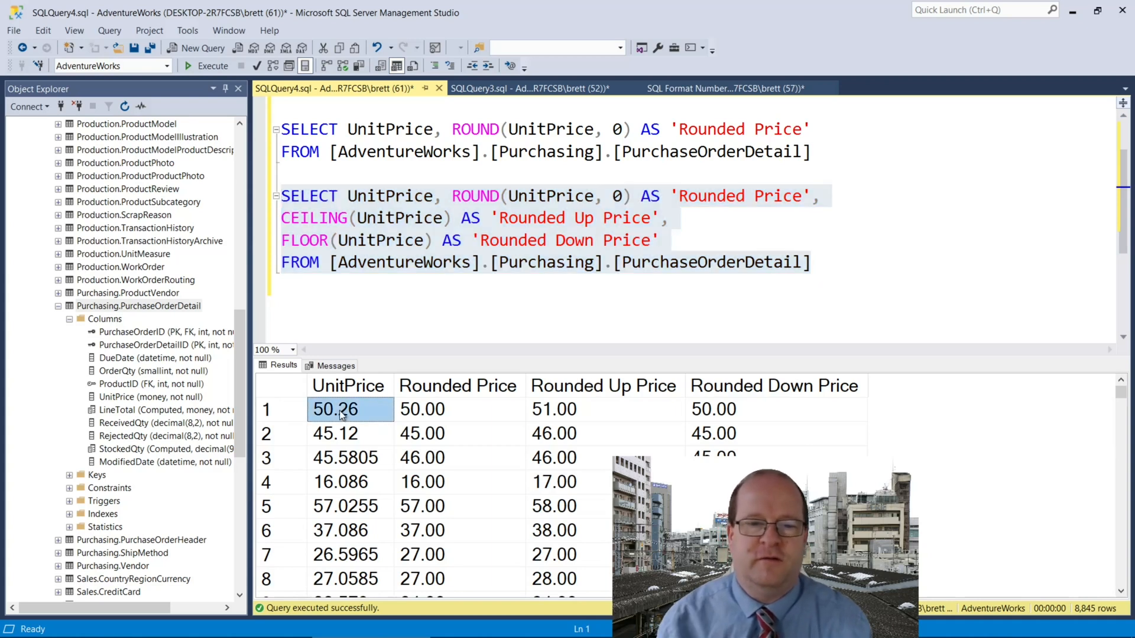
left_click(605, 409)
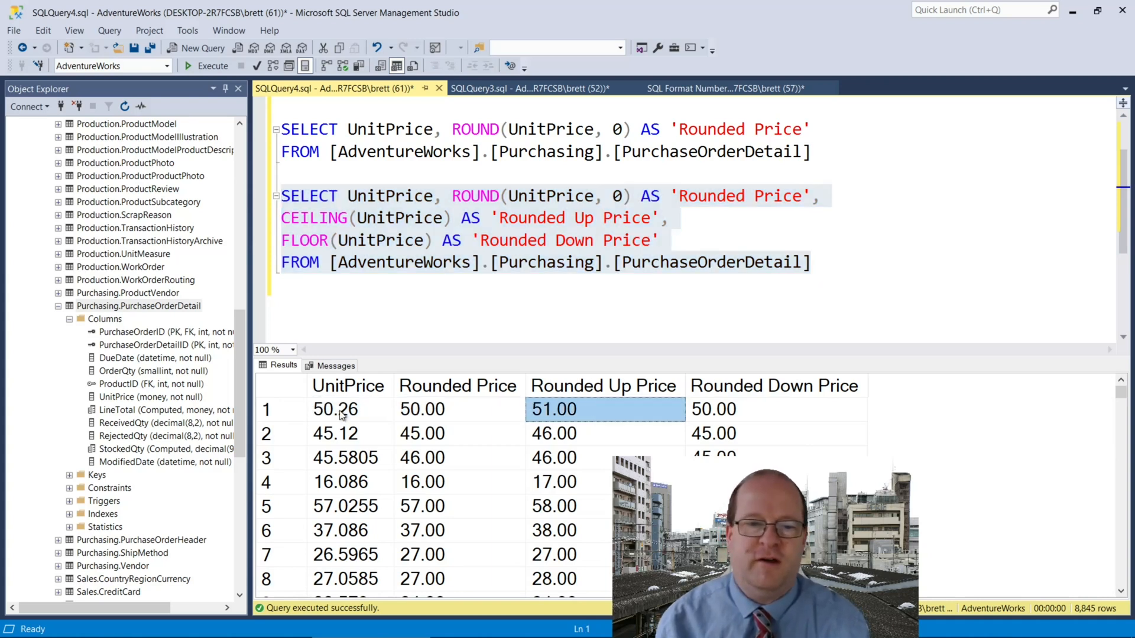